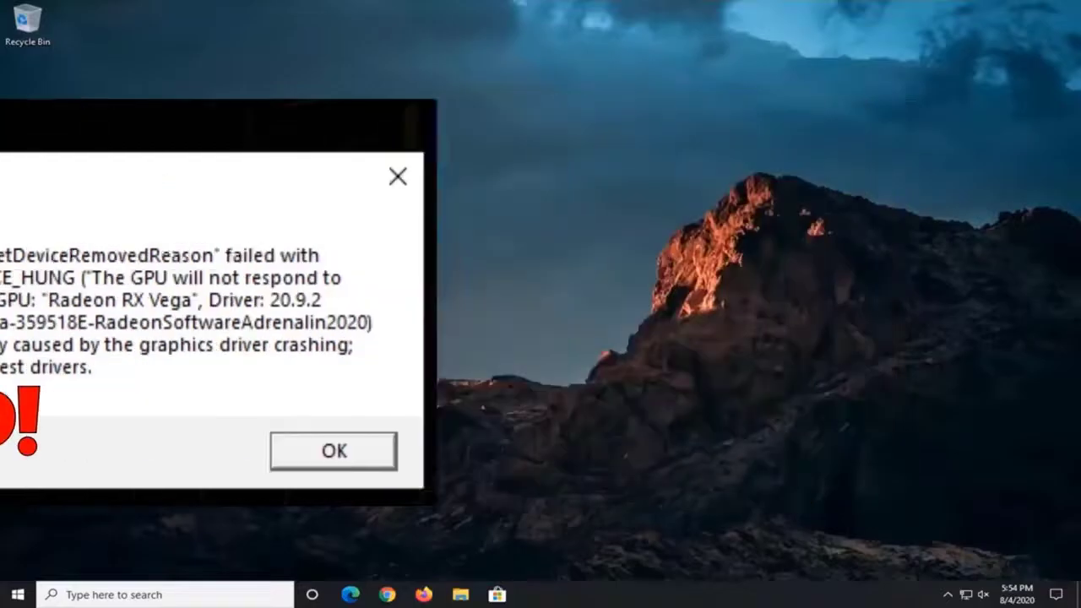
- Dismiss the GetDeviceRemovedReason DXGI_ERROR_DEVICE_HUNG GPU crash error dialog
left_click(333, 449)
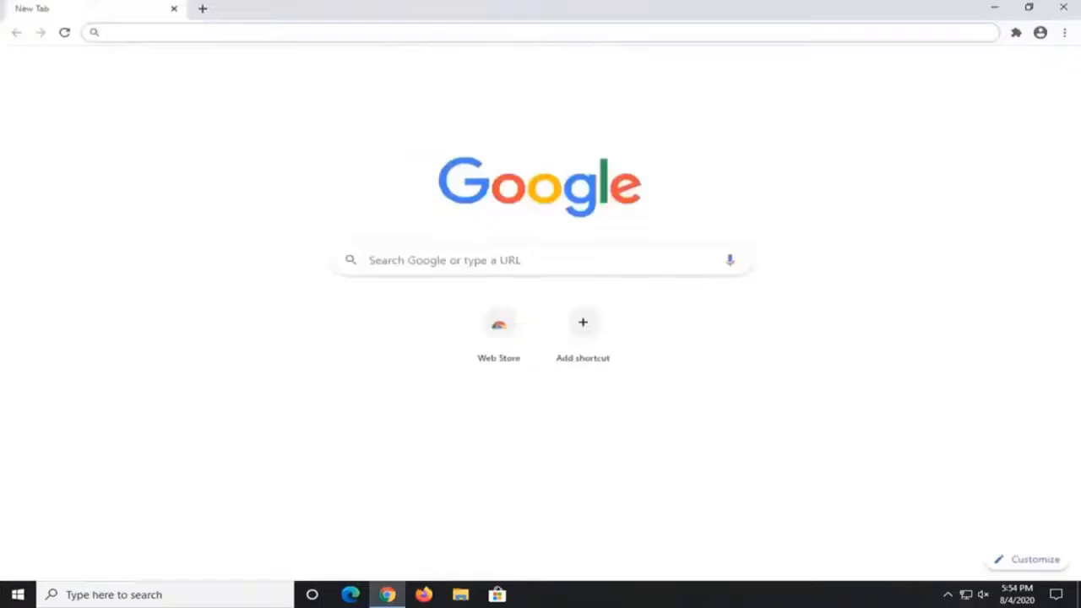
mouse_move(324, 40)
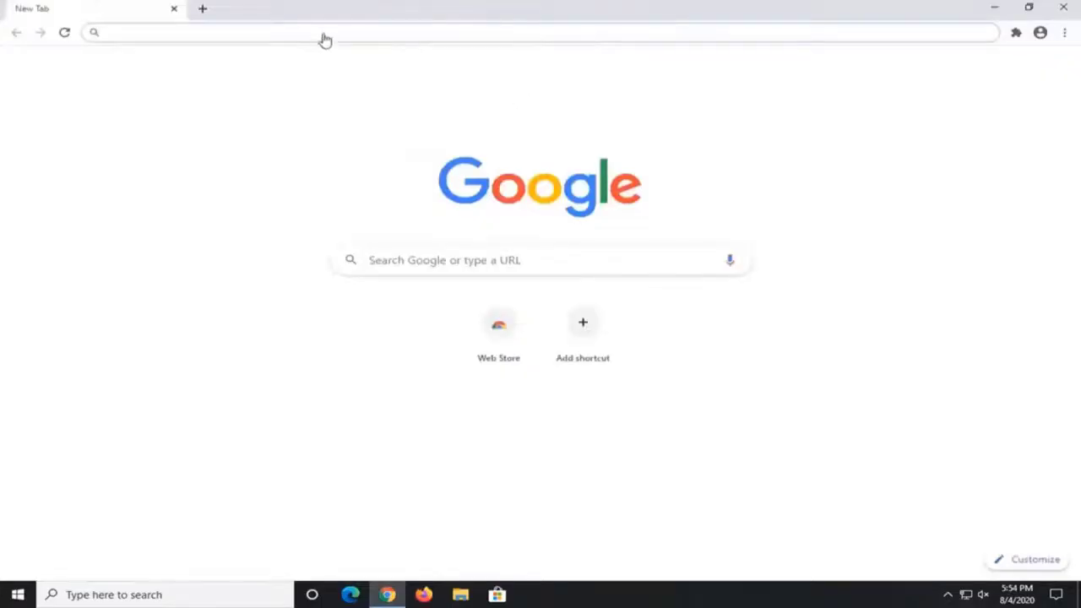
- Enter the docs.microsoft.com .NET Framework repair page URL in Chrome's address bar
type("https://docs.microsoft.com/en-us/dotnet/framework/install/repair")
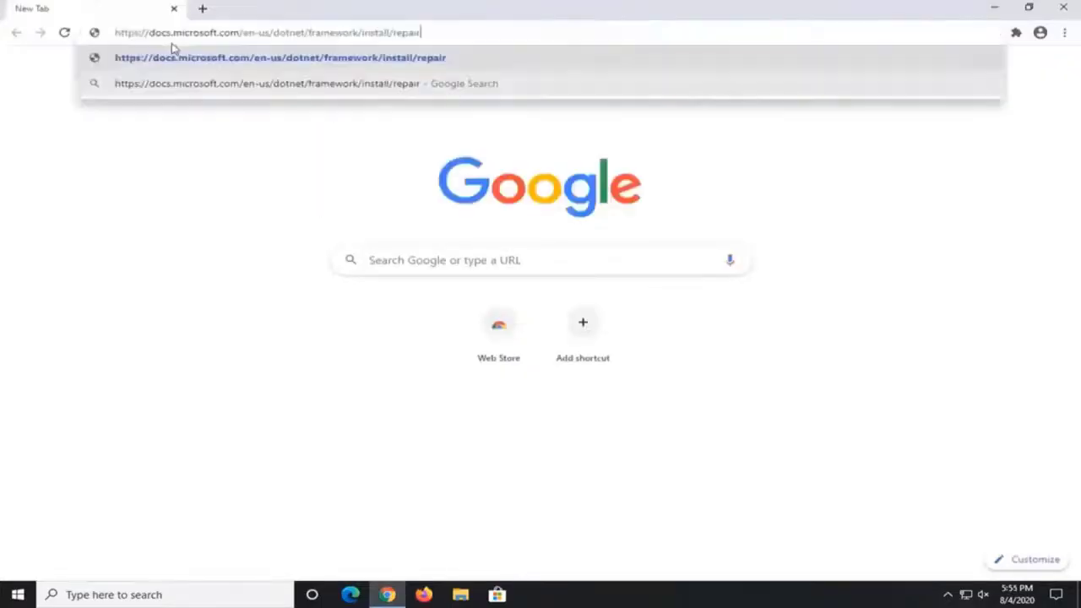
mouse_move(142, 132)
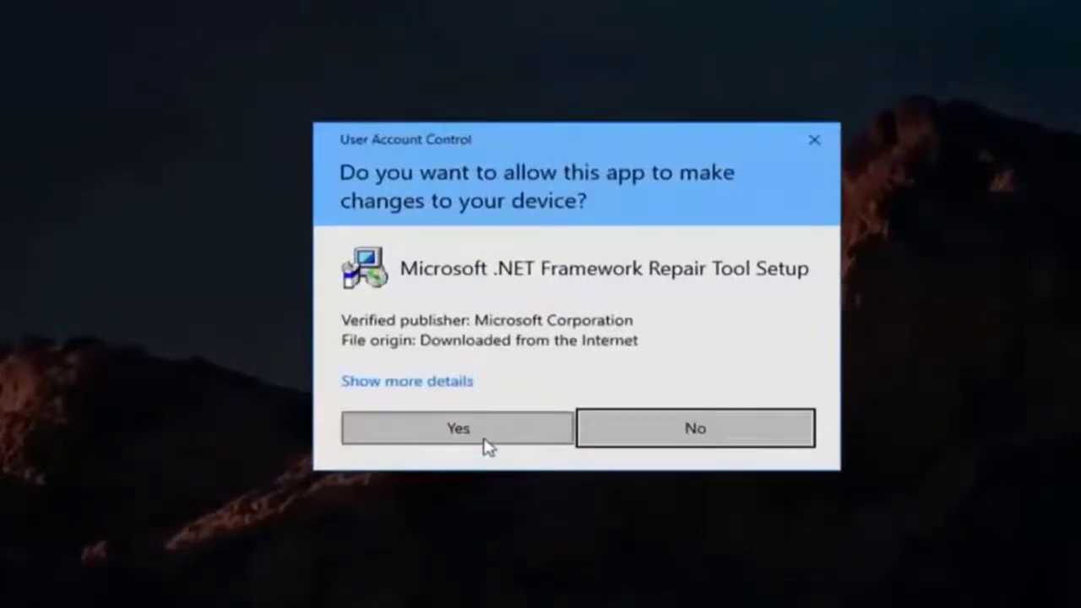
- Allow the repair tool, accept its license, apply the recommended Windows Installer changes and finish
left_click(456, 429)
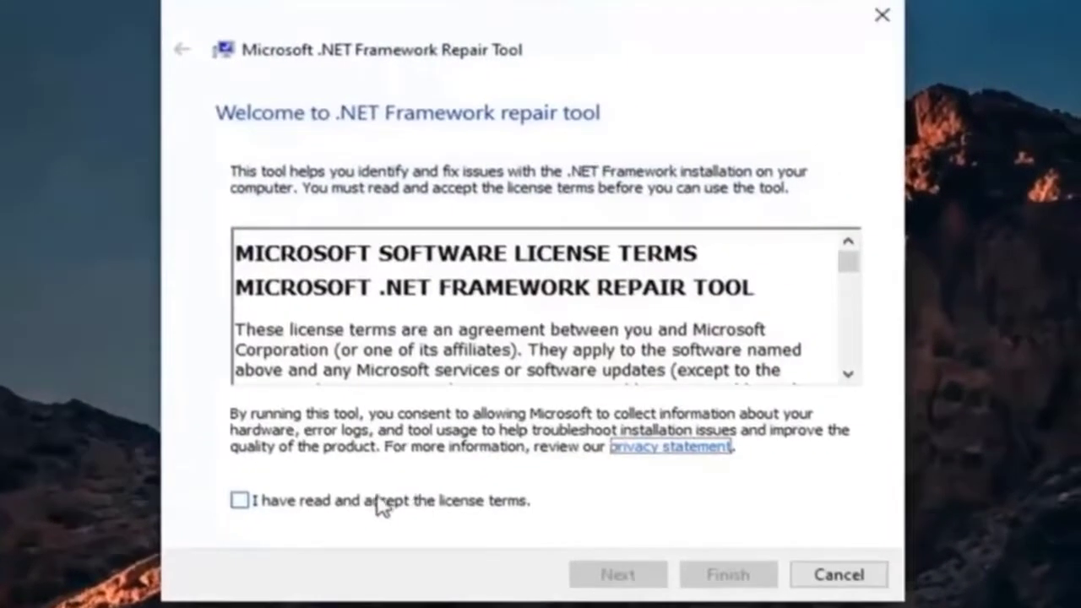
left_click(240, 500)
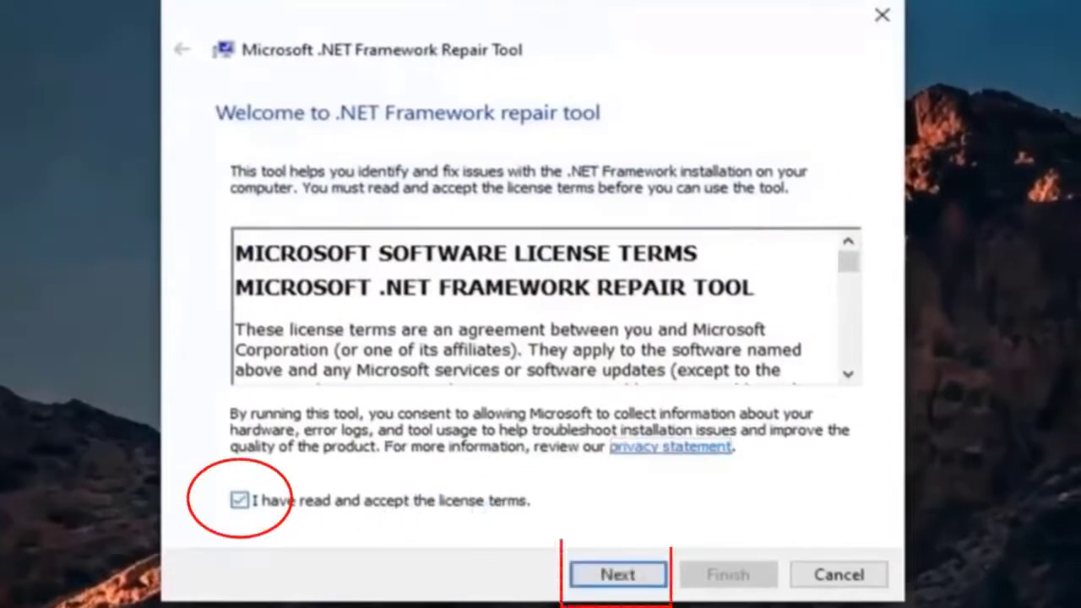
left_click(618, 574)
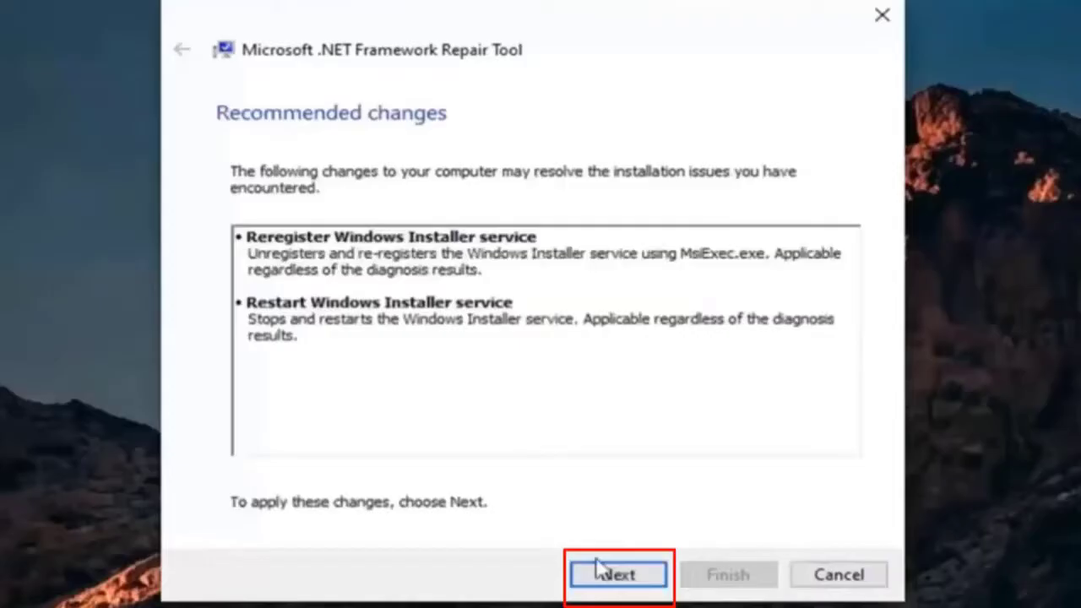
left_click(619, 575)
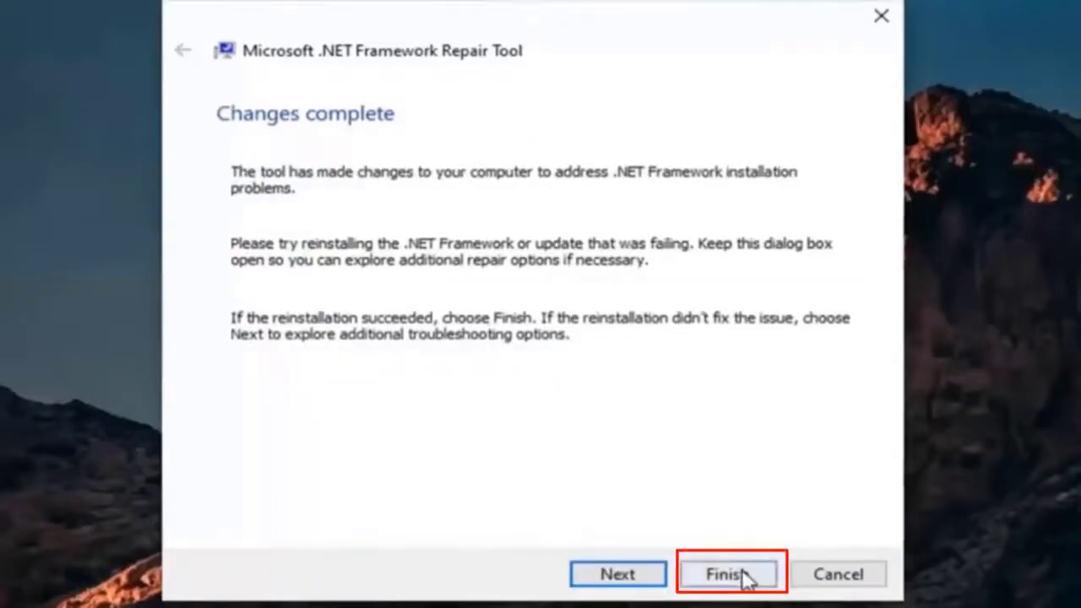
left_click(730, 574)
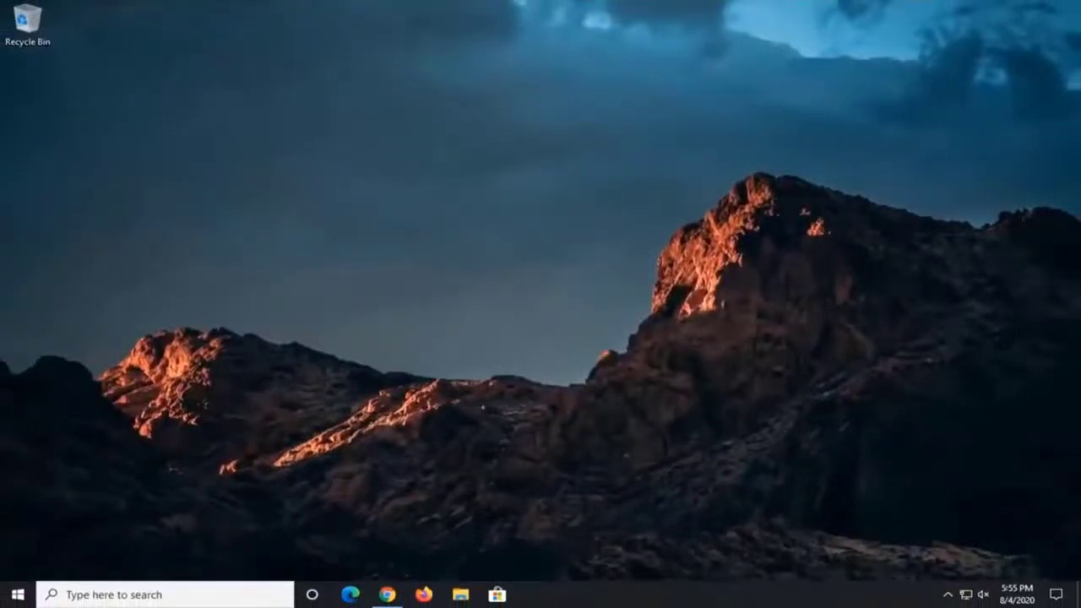
mouse_move(709, 329)
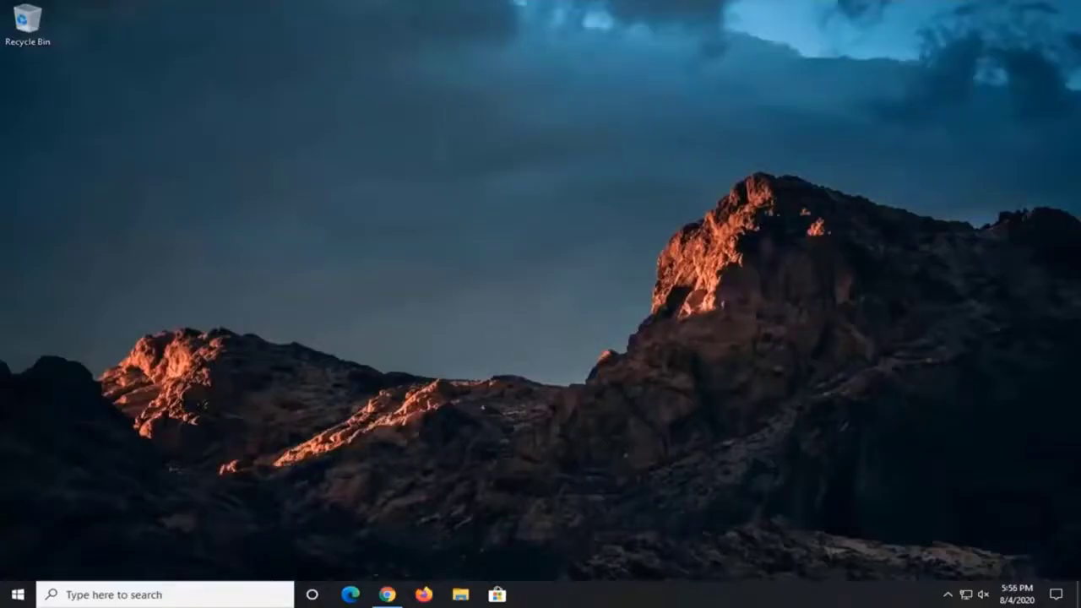
mouse_move(611, 365)
type("directx do")
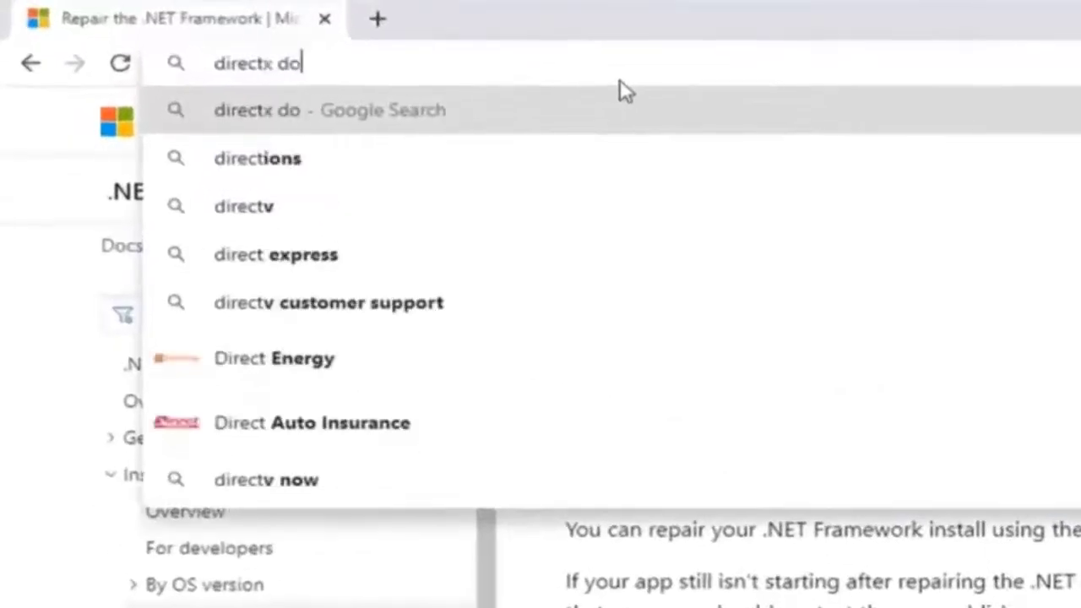
- Search 'directx download' and download the English DirectX End-User Runtime Web Installer from Microsoft
key("Return")
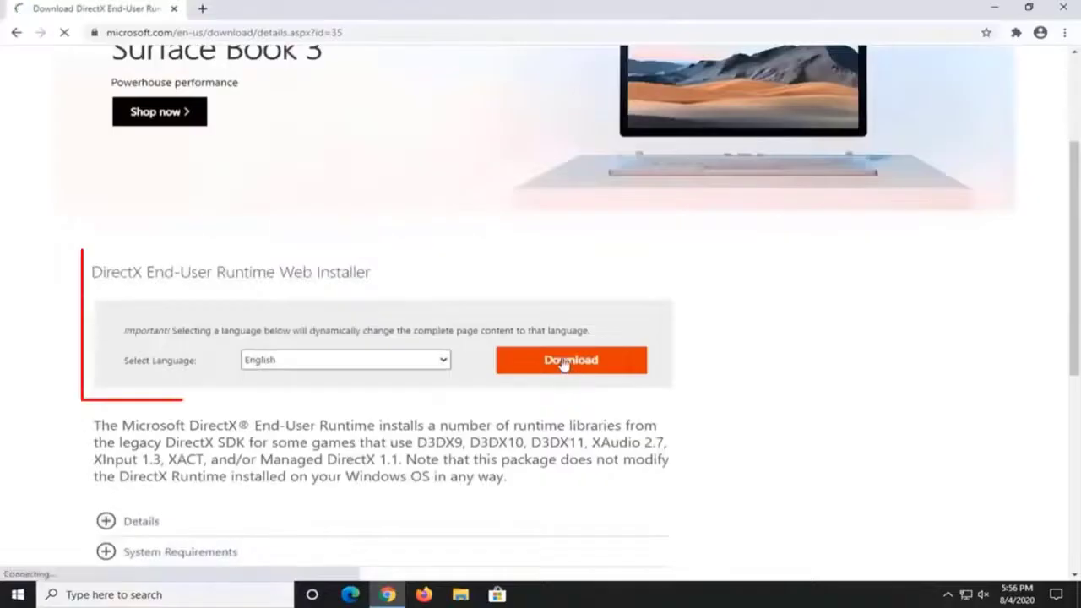
left_click(571, 360)
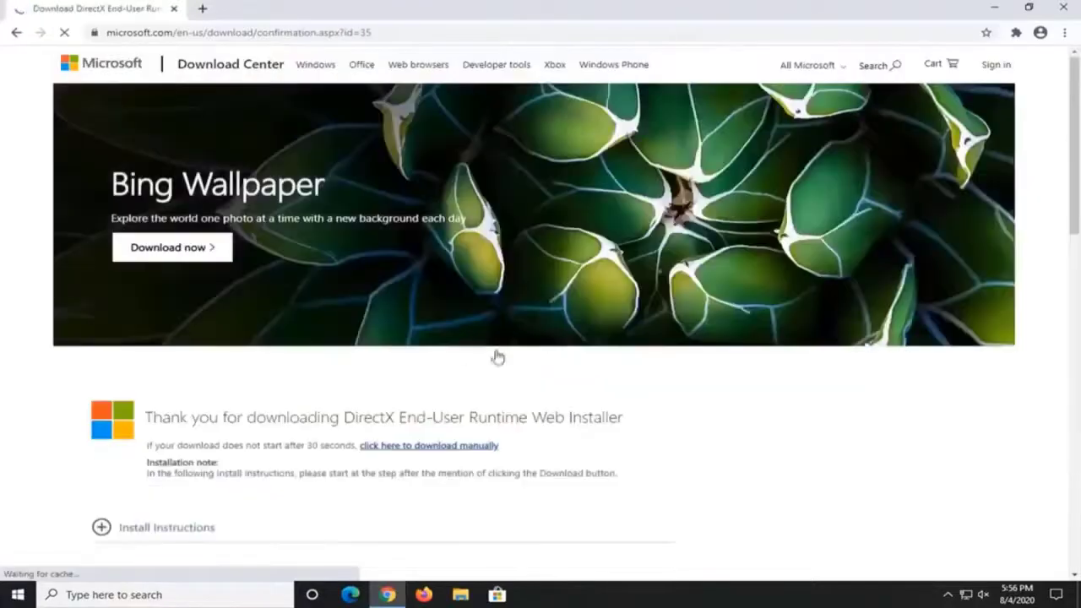
scroll("down", 3)
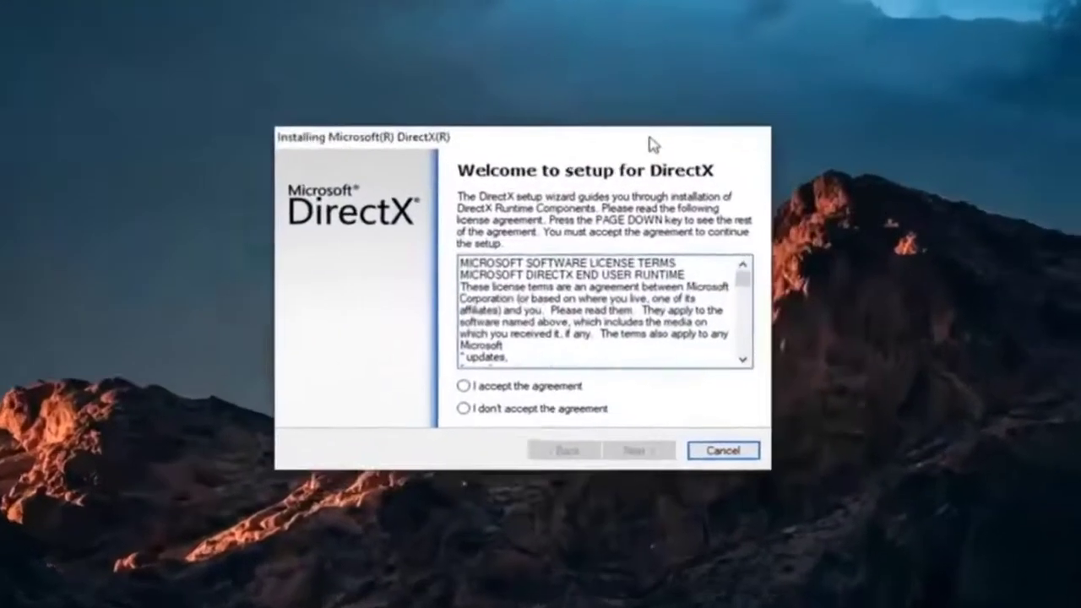
- Accept the DirectX agreement, uncheck the Bing Bar, and begin downloading the runtime components
left_click(466, 385)
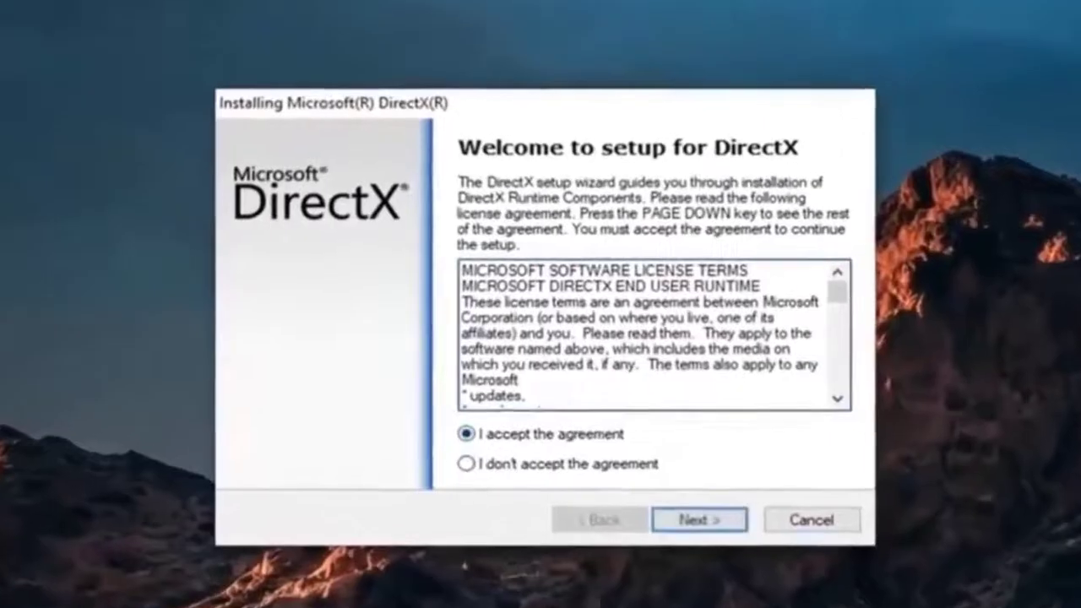
left_click(699, 518)
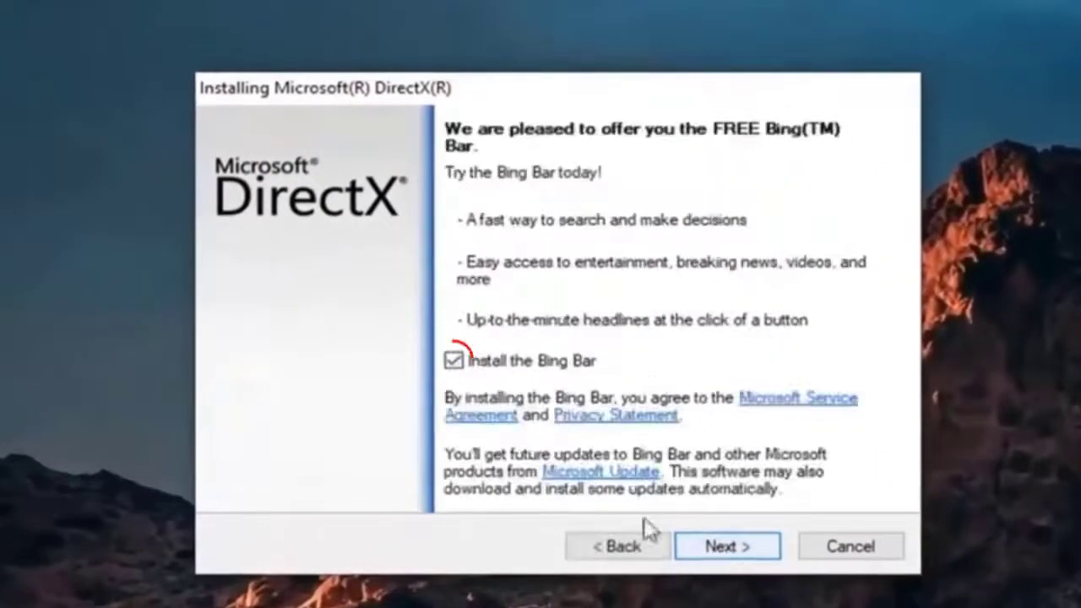
left_click(455, 361)
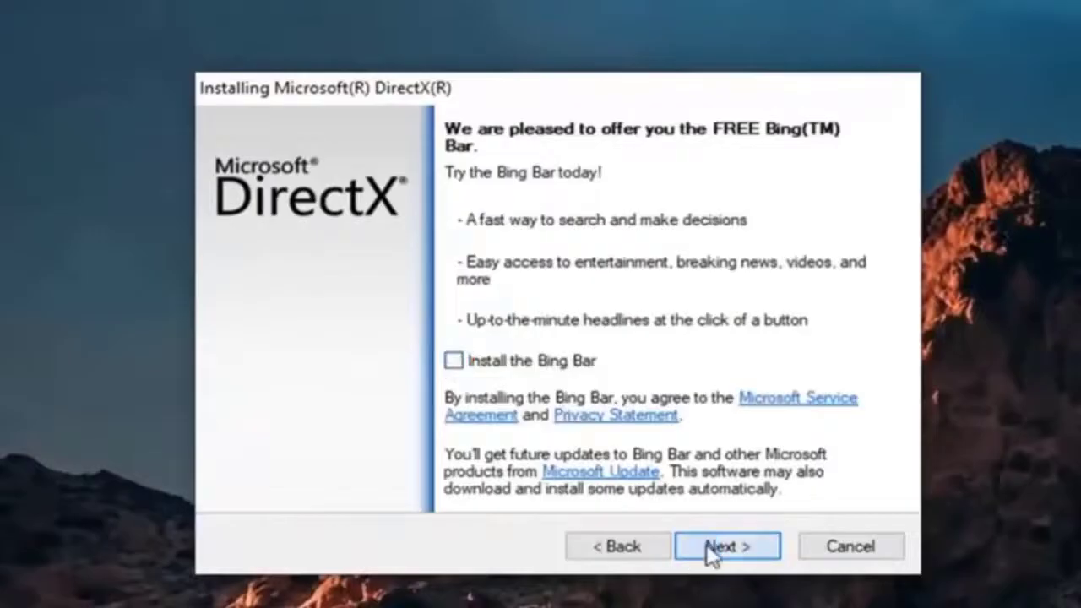
left_click(726, 546)
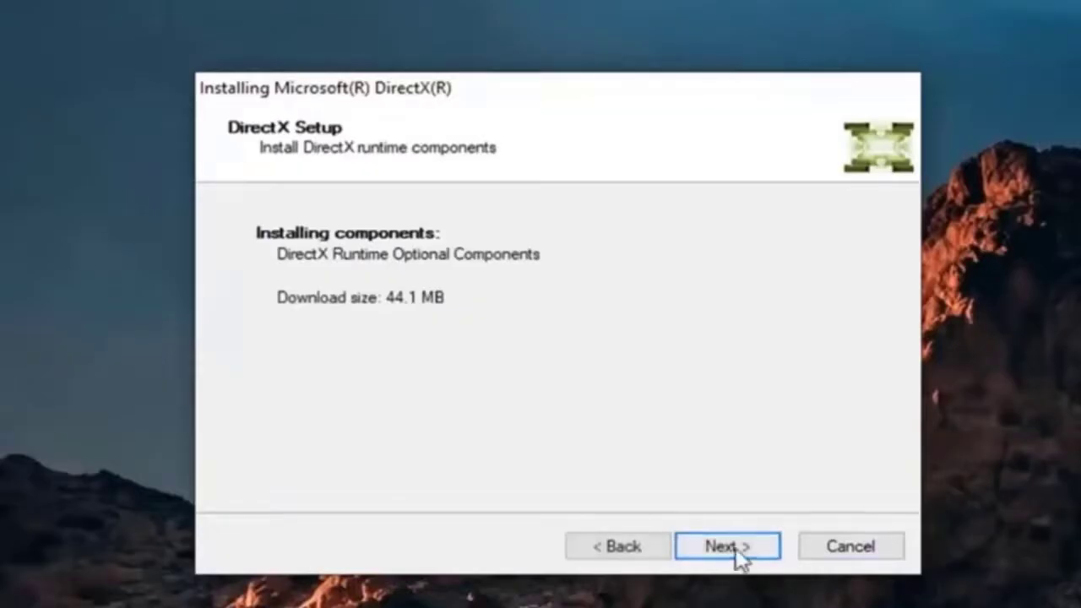
left_click(727, 546)
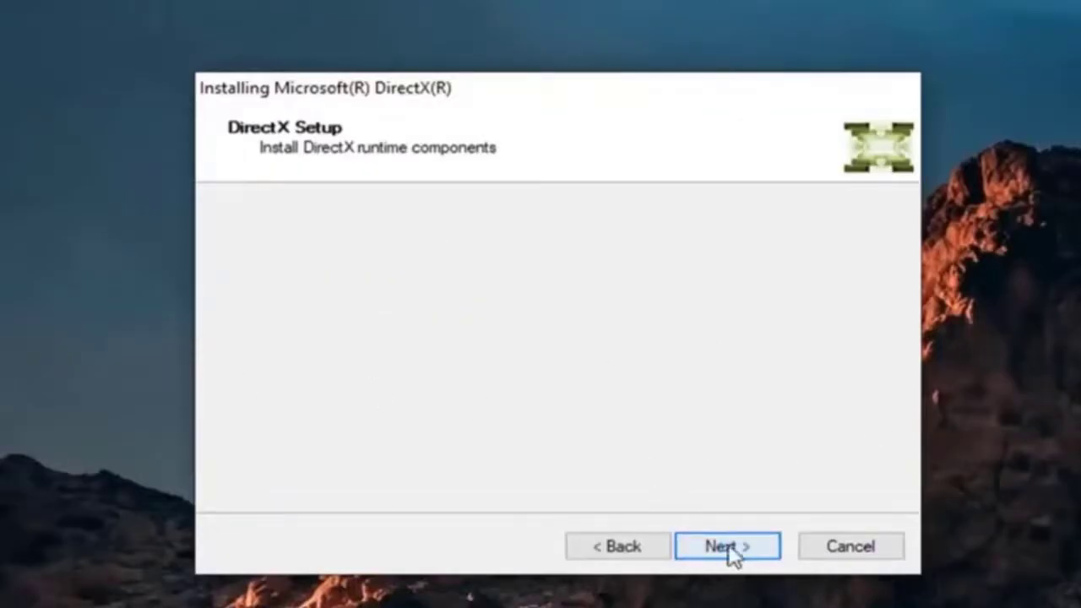
left_click(726, 545)
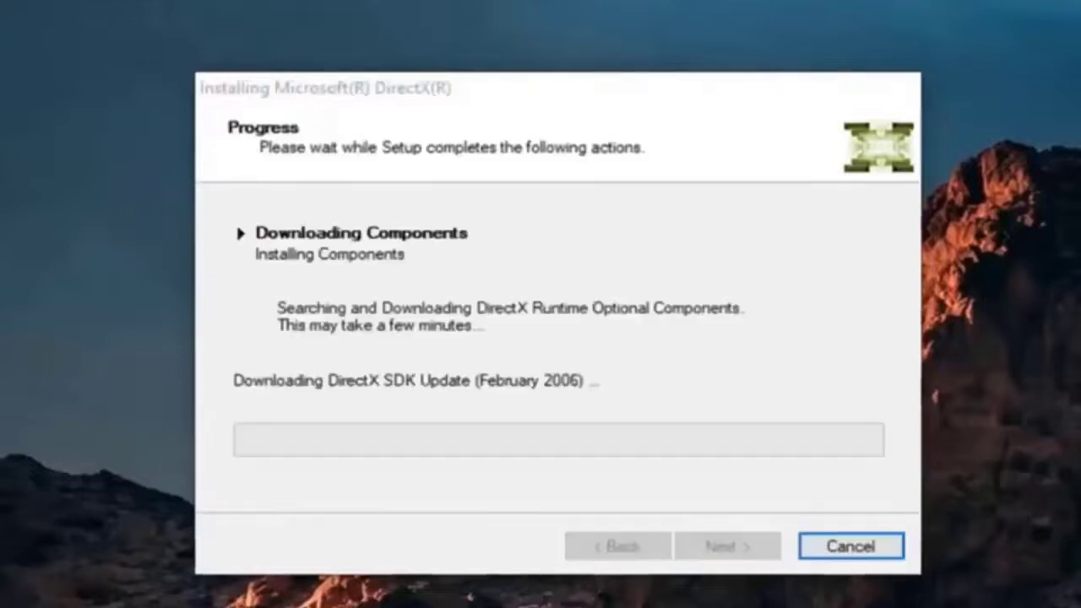